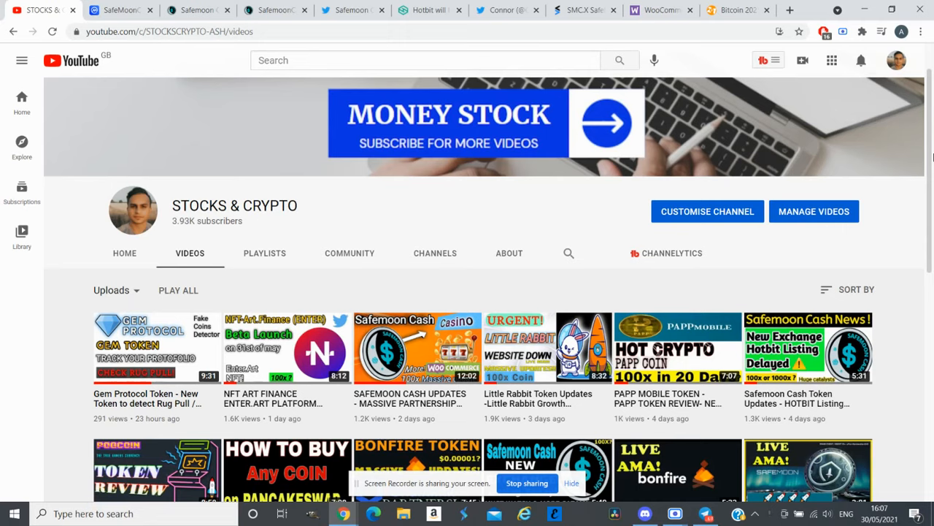
Step: Skim the Discord early-birds alert channel, then view Hotbit's May 25th SAFEMOONCASH listing announcement
left_click(645, 513)
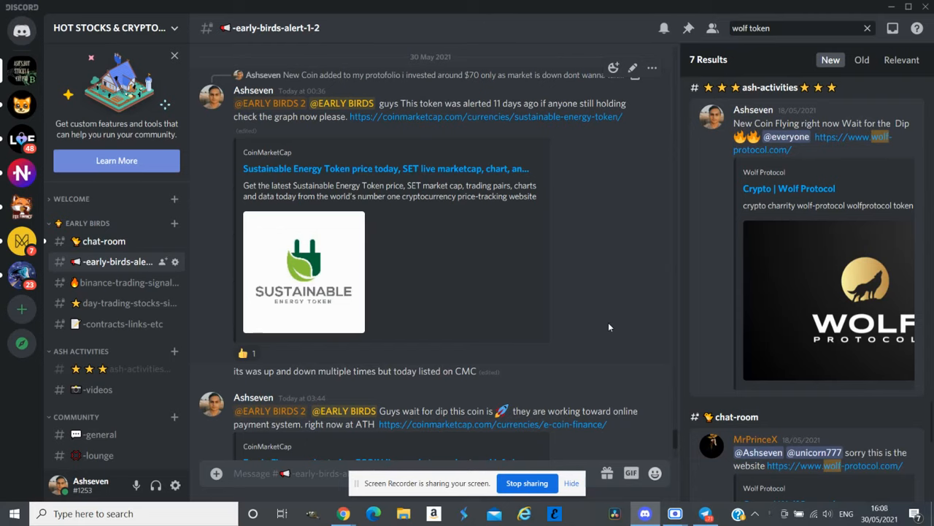
scroll("down", 3)
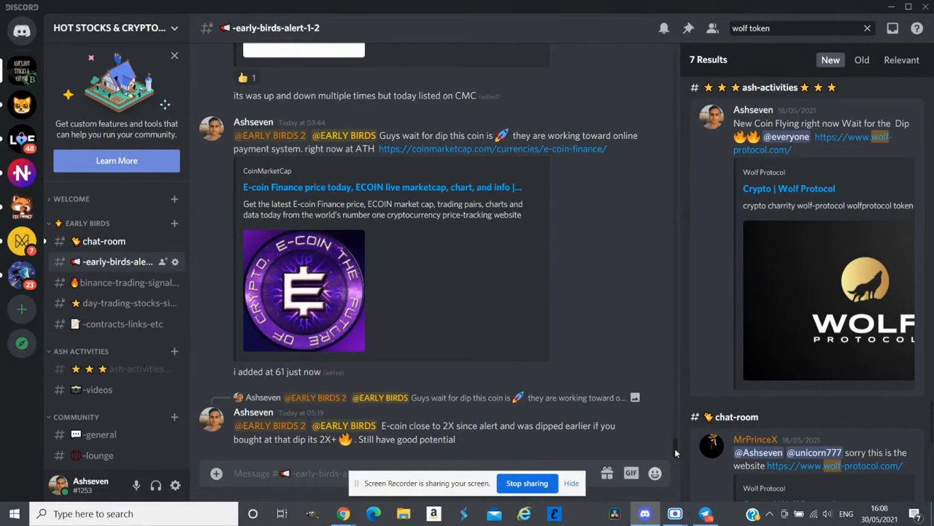
scroll("down", 3)
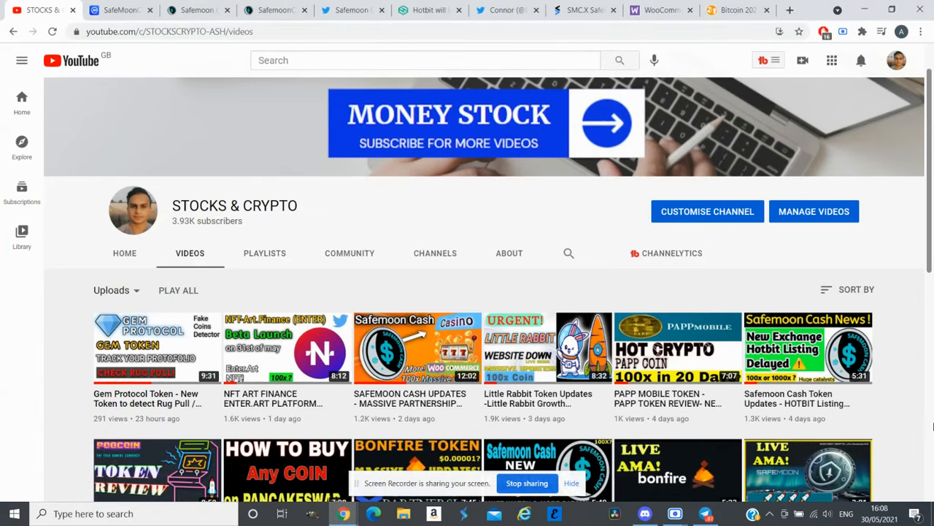
left_click(427, 11)
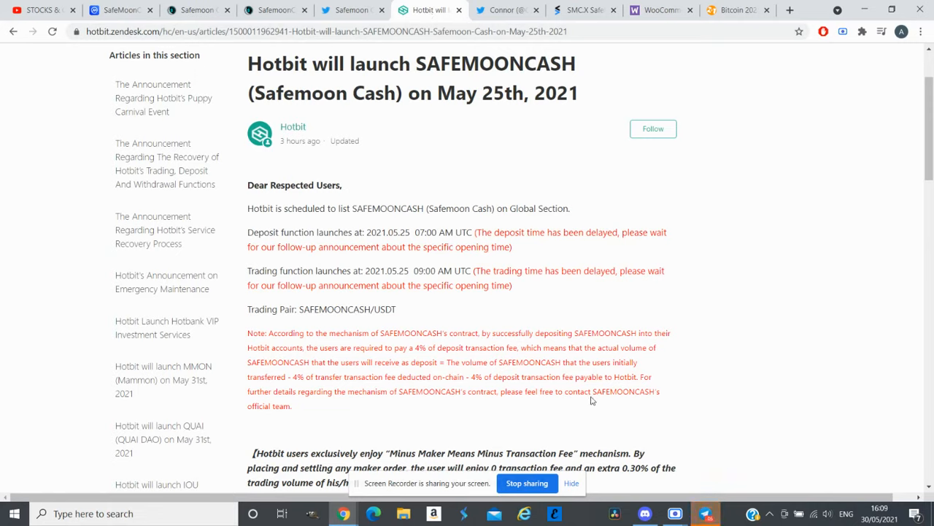
mouse_move(554, 246)
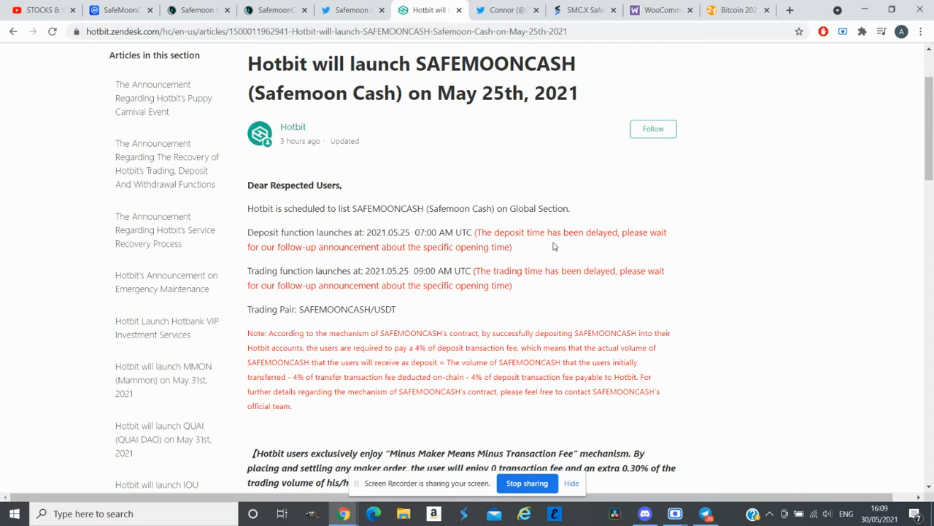
mouse_move(670, 243)
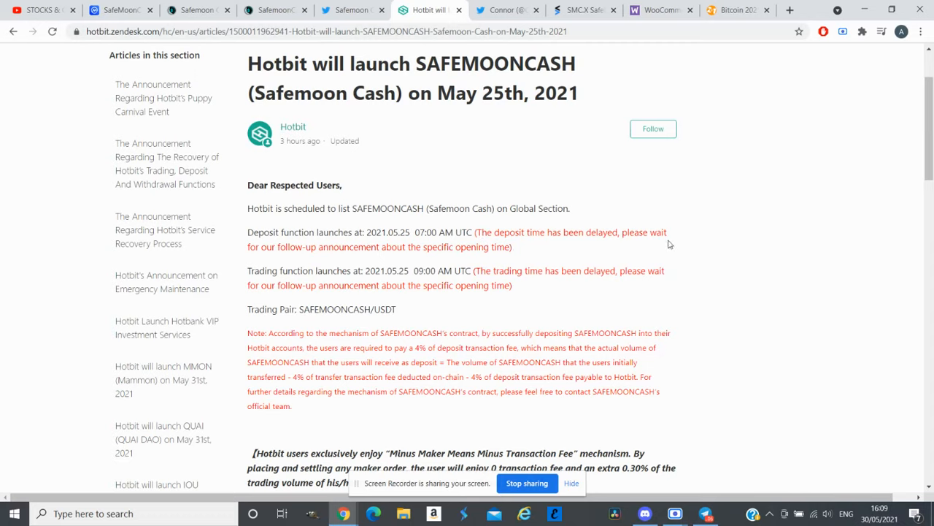
mouse_move(308, 250)
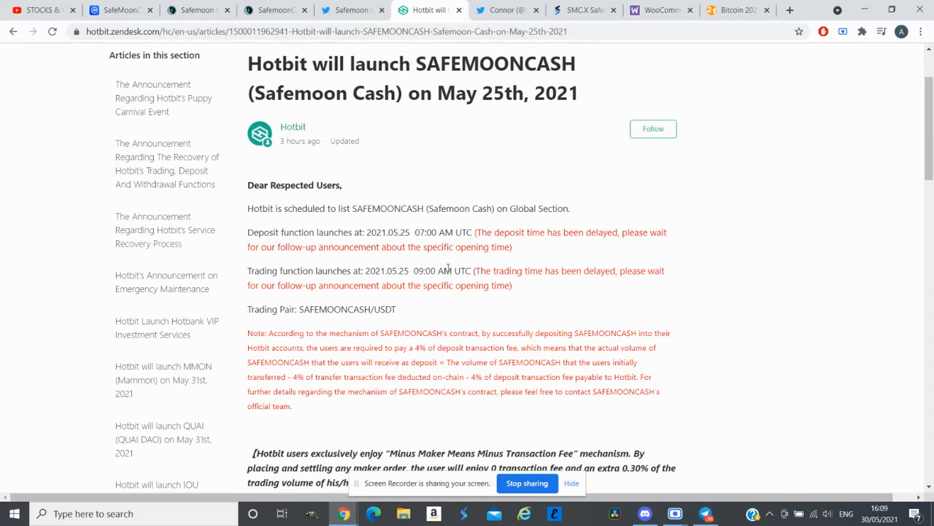
mouse_move(529, 290)
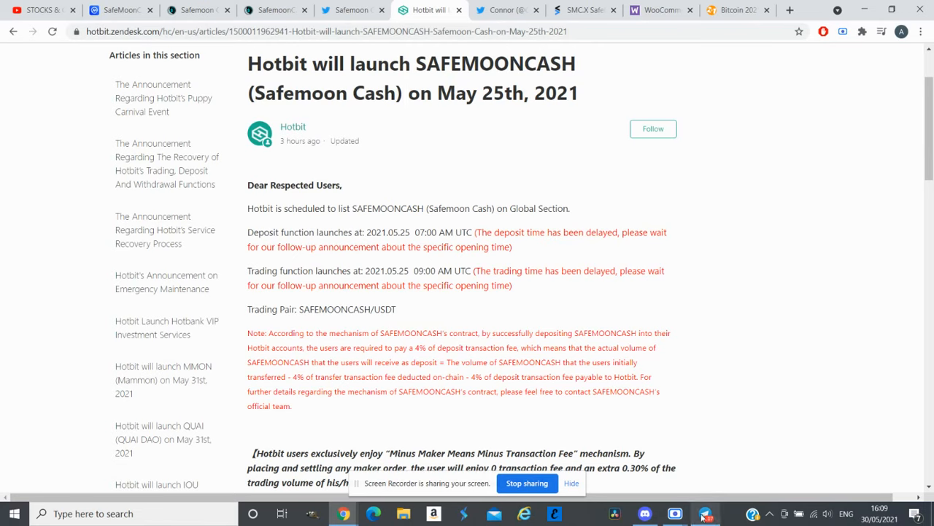
left_click(704, 513)
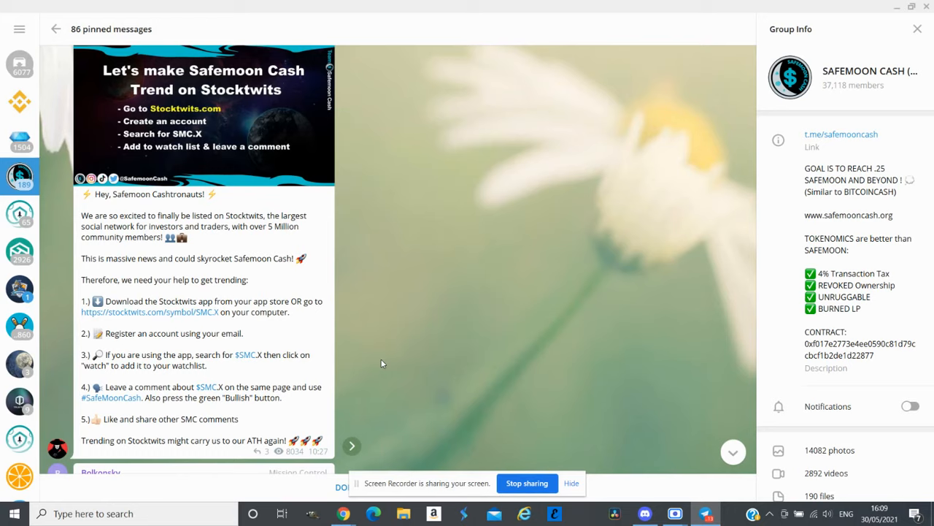
mouse_move(662, 364)
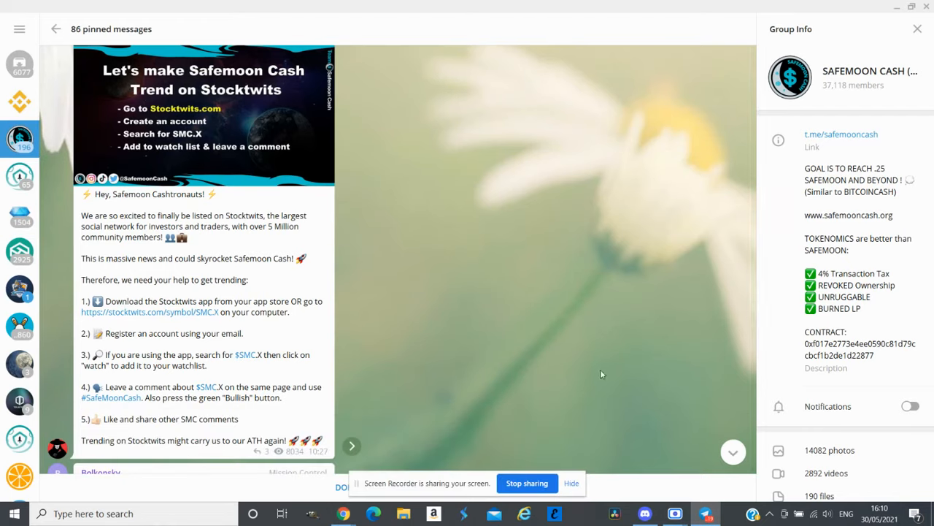
scroll("down", 3)
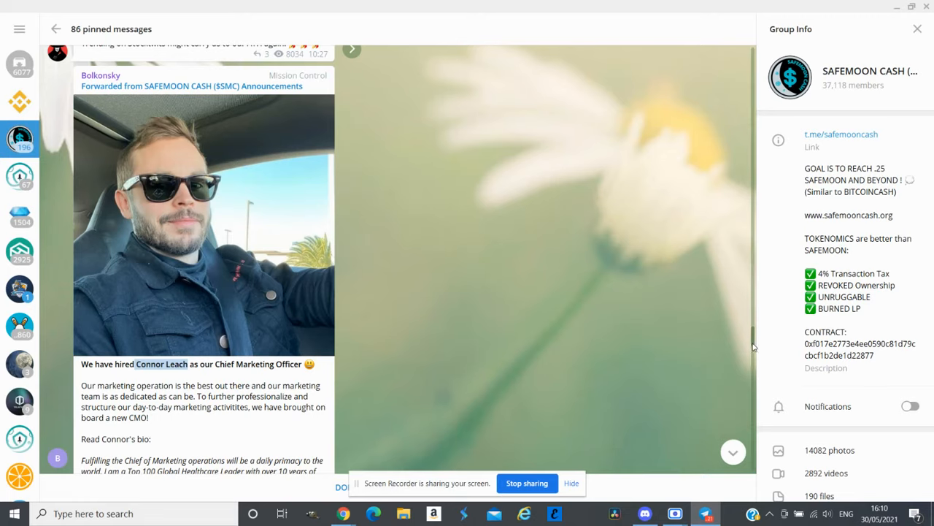
scroll("down", 3)
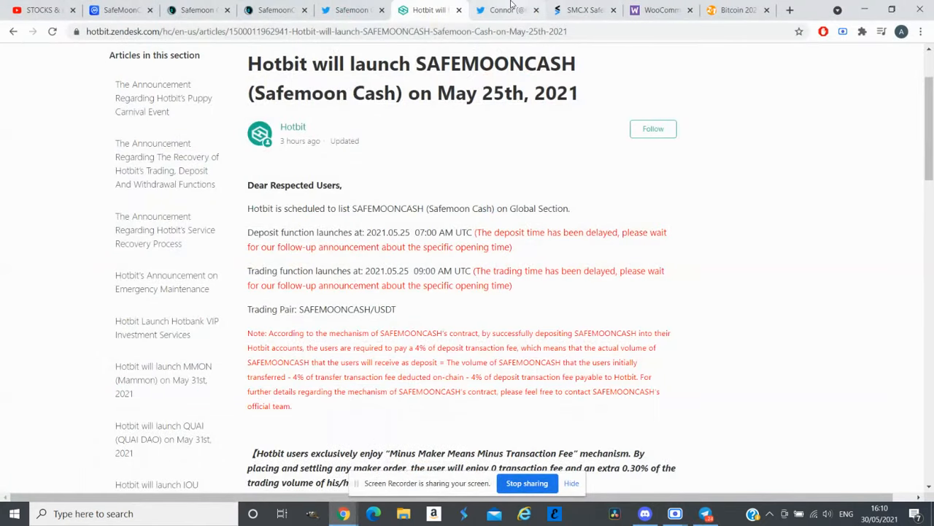
left_click(504, 9)
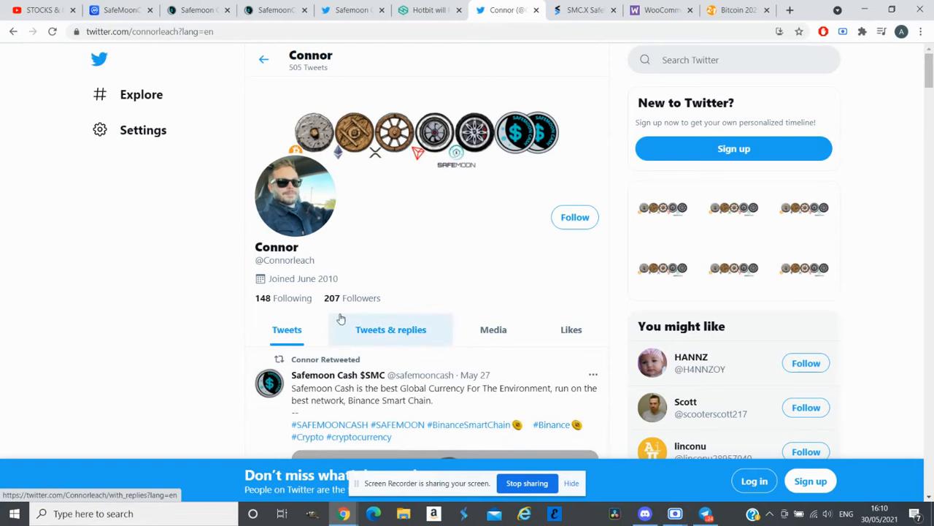
scroll("down", 3)
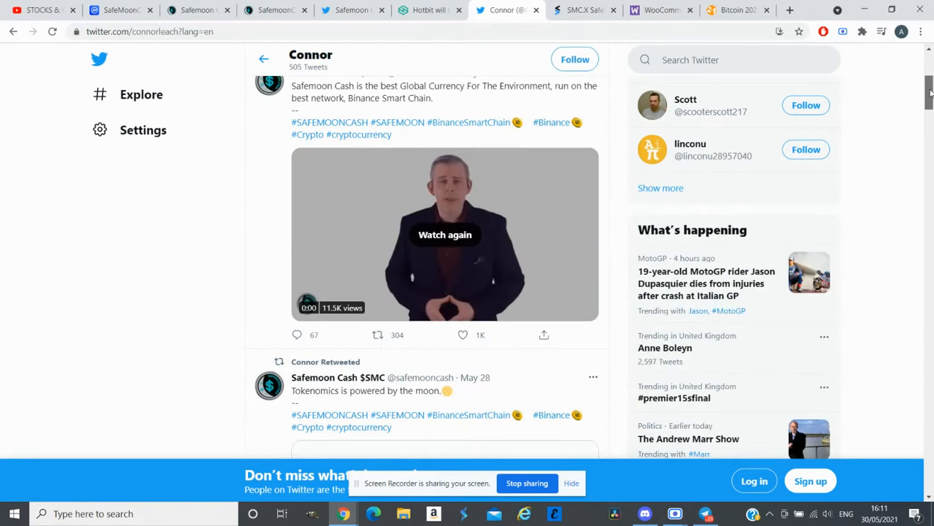
scroll("down", 3)
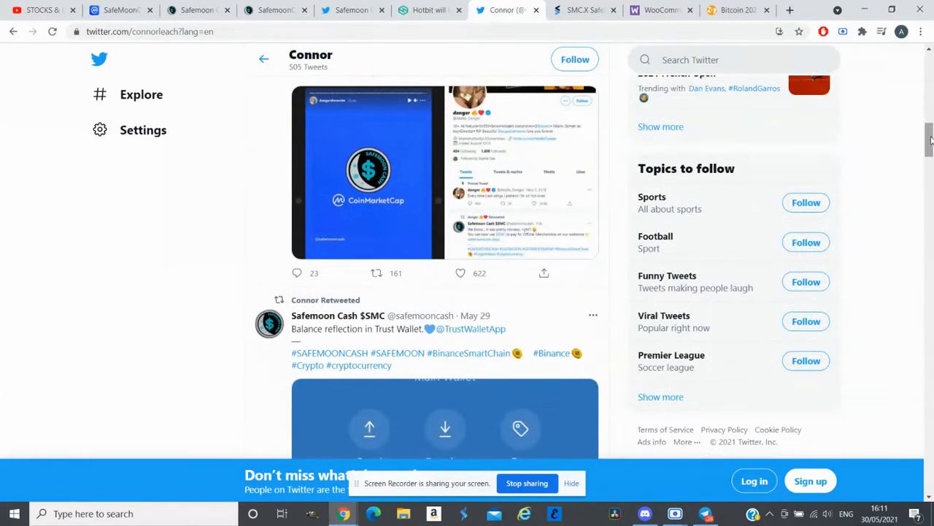
scroll("down", 3)
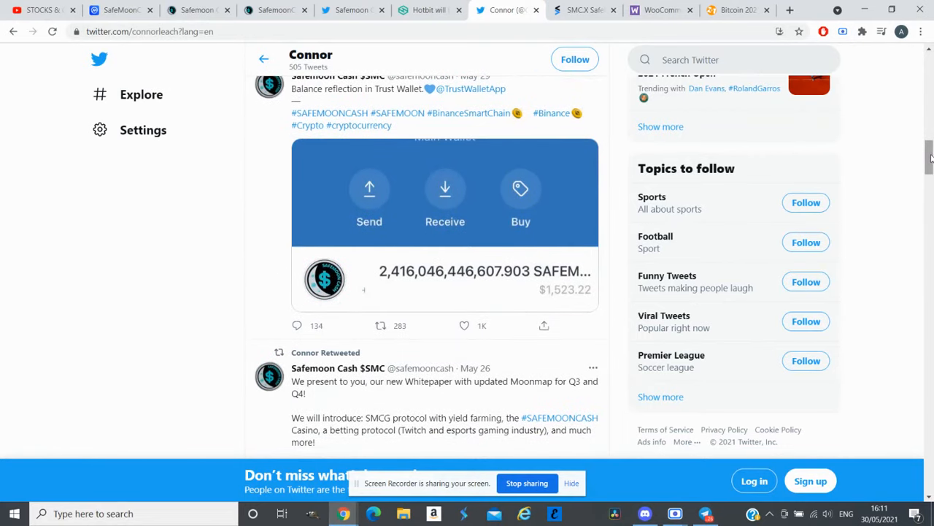
scroll("up", 3)
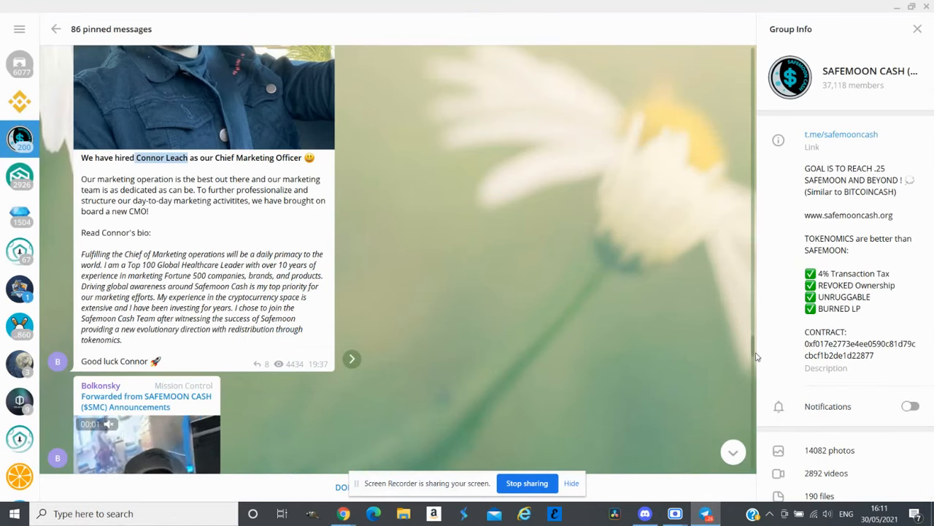
Step: Scroll the pinned posts through the Stocktwits giveaway, BitcoinTalk thread, Bitcoin Miami and AMA announcements
scroll("up", 3)
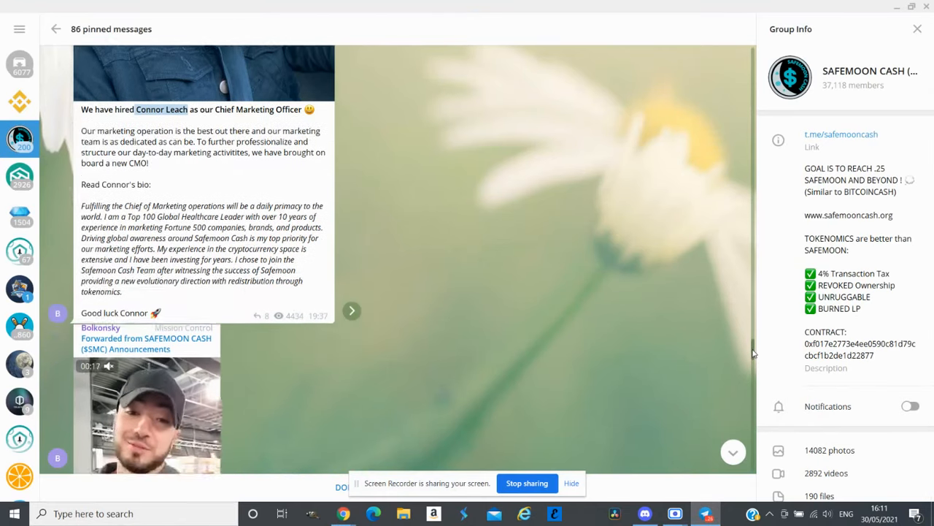
scroll("down", 3)
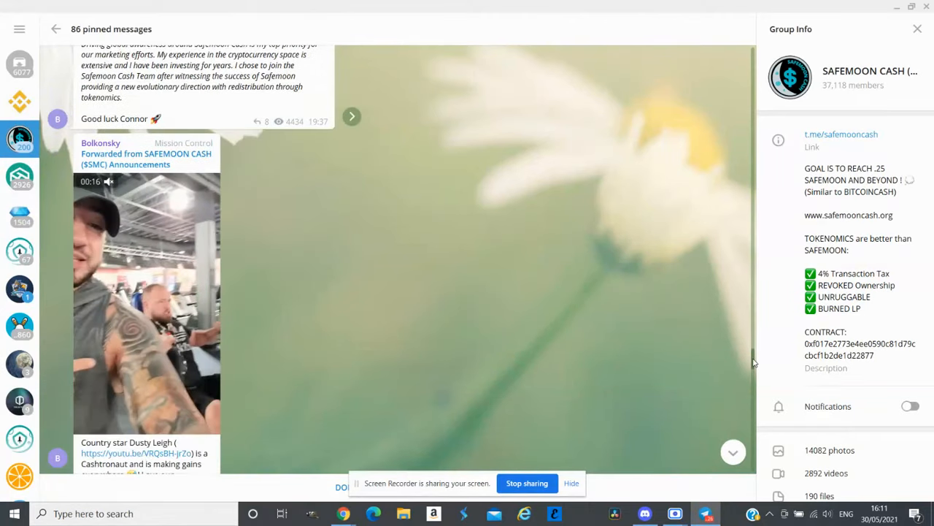
scroll("down", 3)
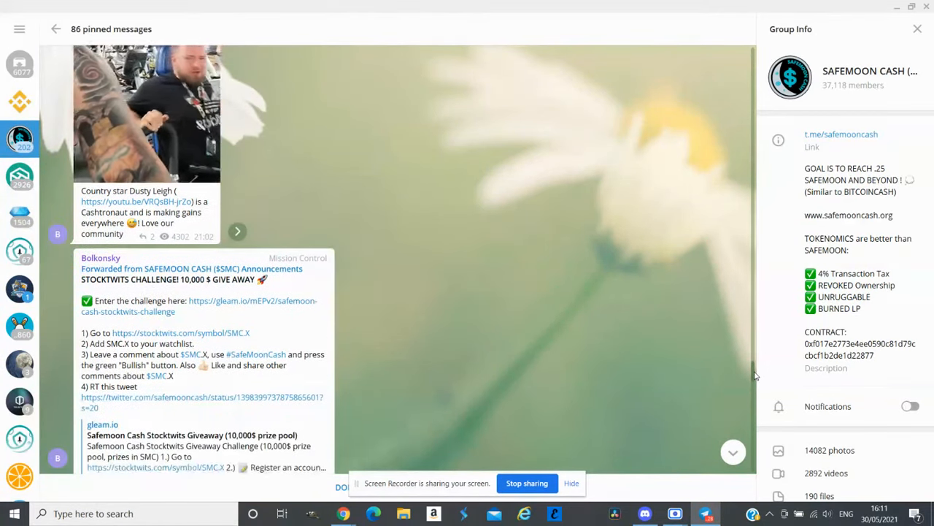
scroll("down", 3)
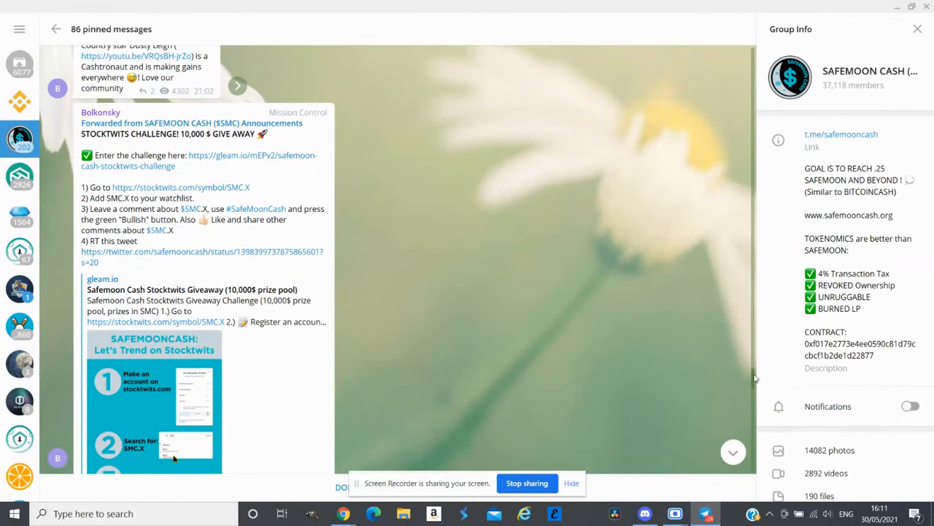
scroll("down", 3)
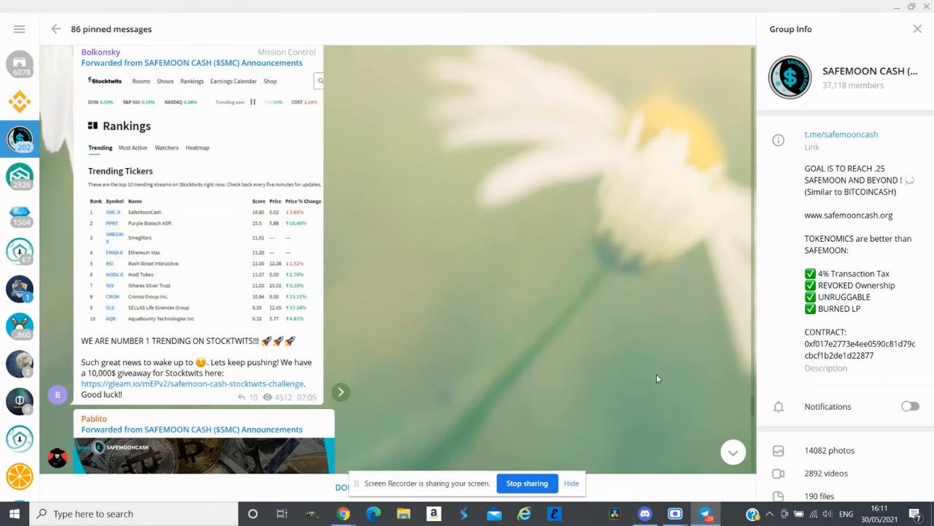
mouse_move(116, 222)
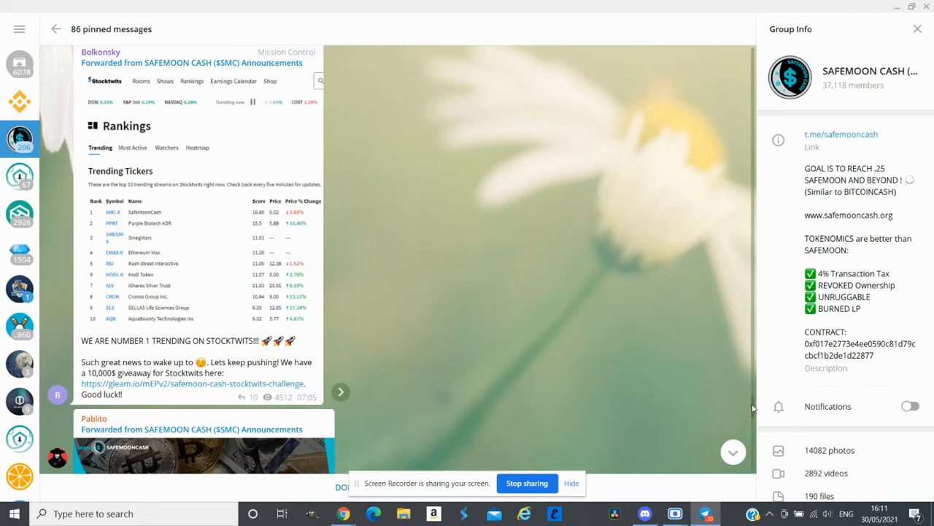
scroll("down", 3)
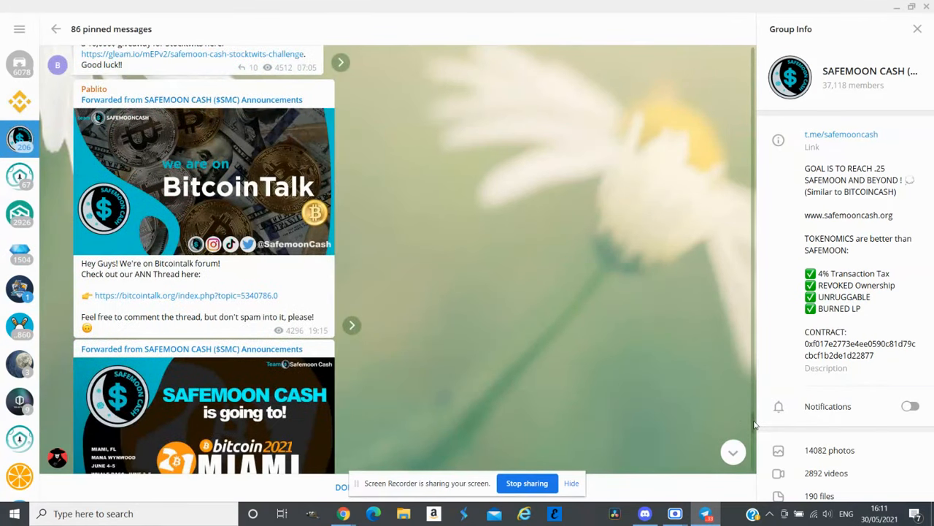
mouse_move(419, 206)
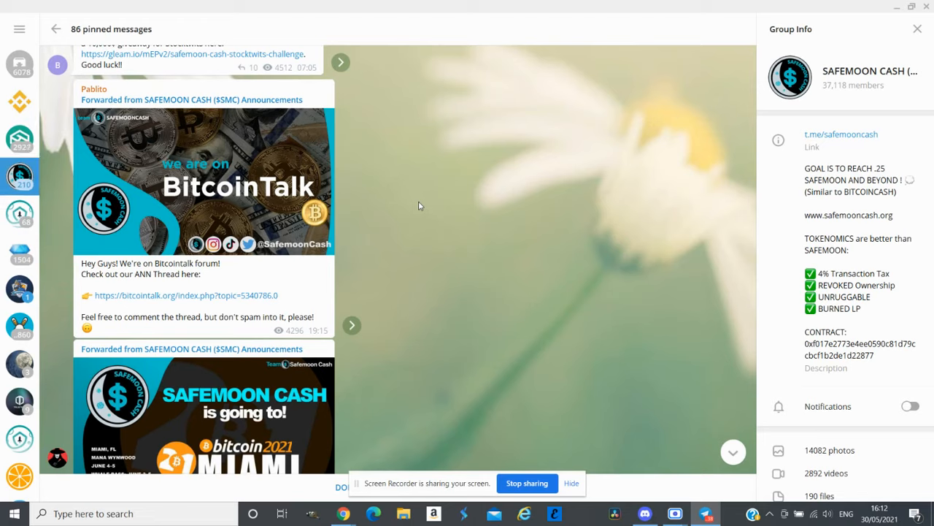
mouse_move(685, 357)
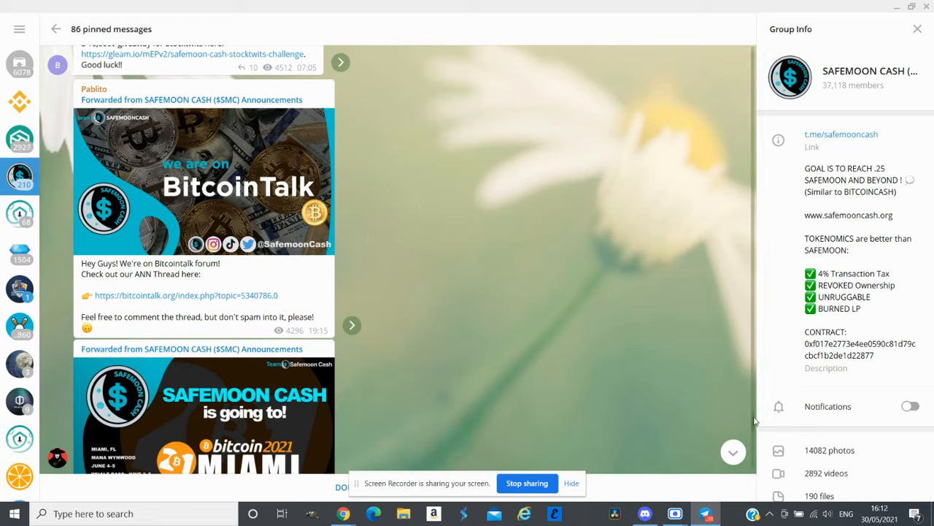
scroll("down", 3)
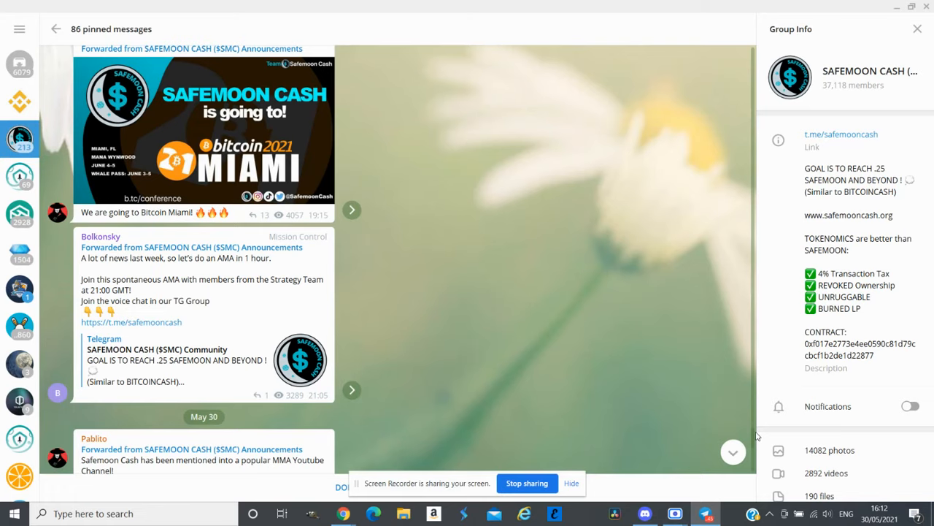
Step: Scroll past the UFC cryptocurrency video post to the anonymous exchange-listing poll
scroll("down", 3)
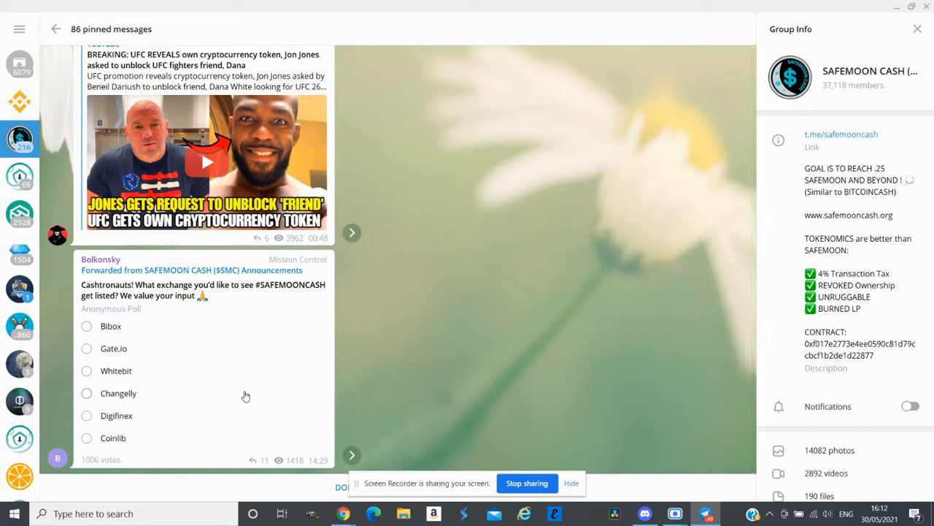
mouse_move(134, 363)
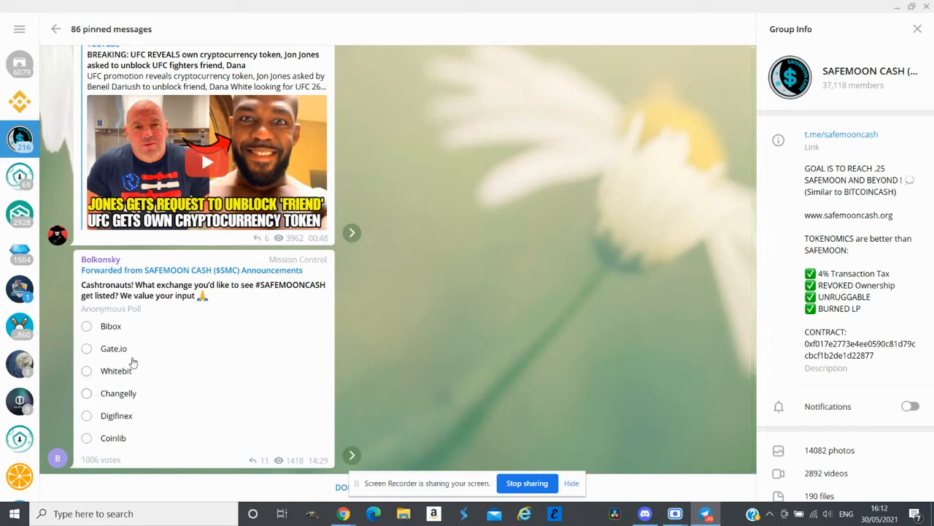
mouse_move(151, 345)
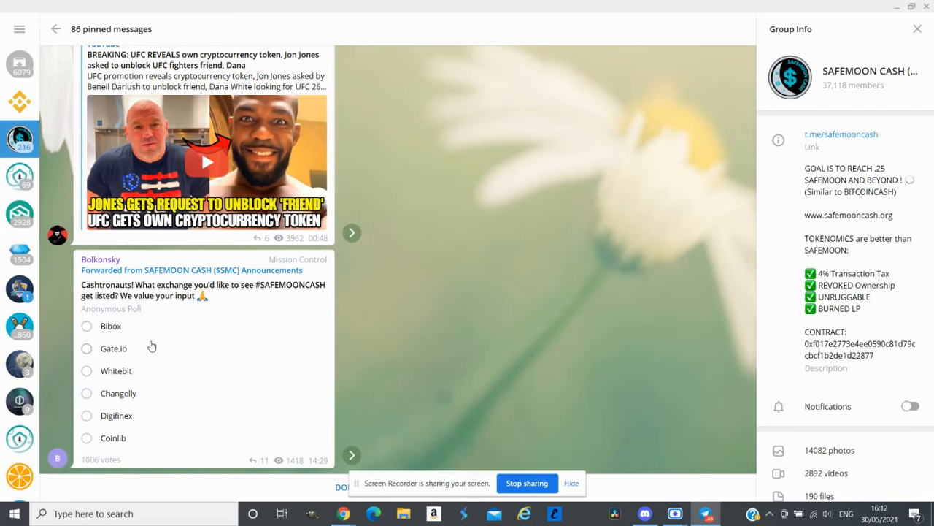
mouse_move(303, 419)
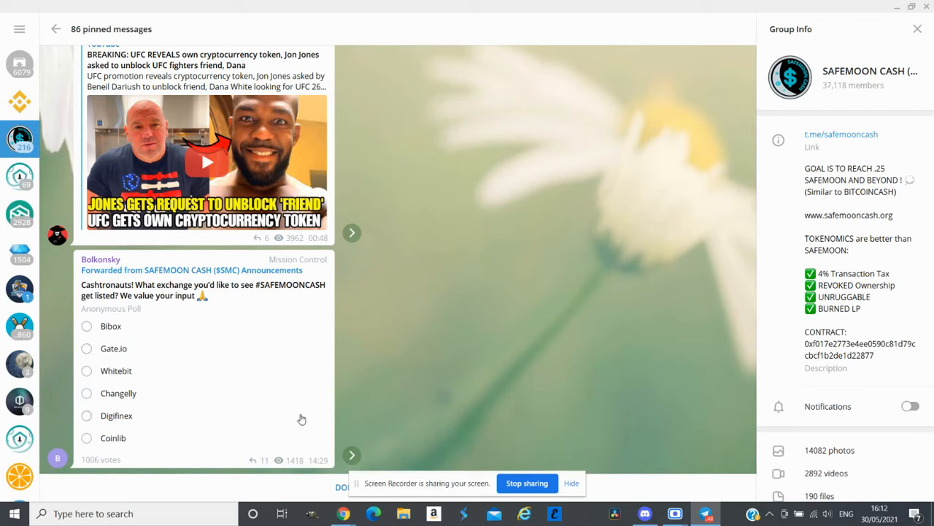
mouse_move(438, 369)
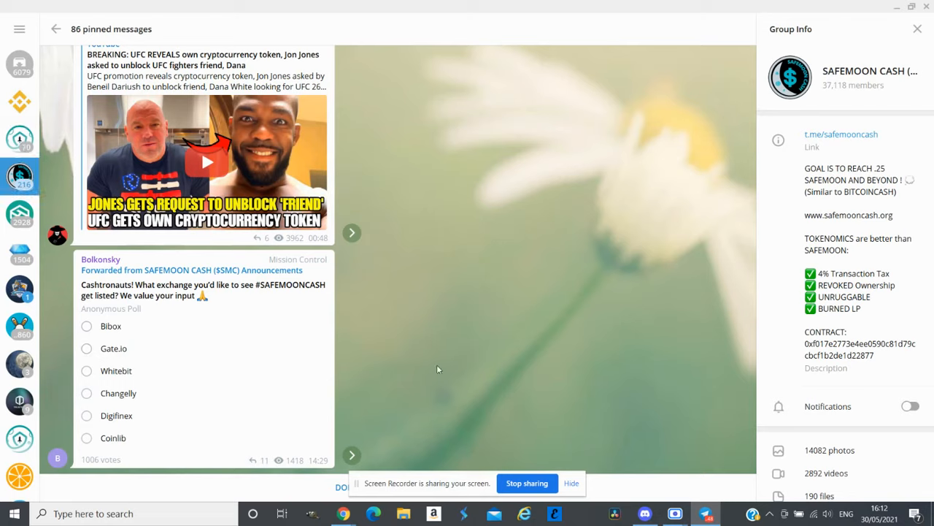
mouse_move(270, 390)
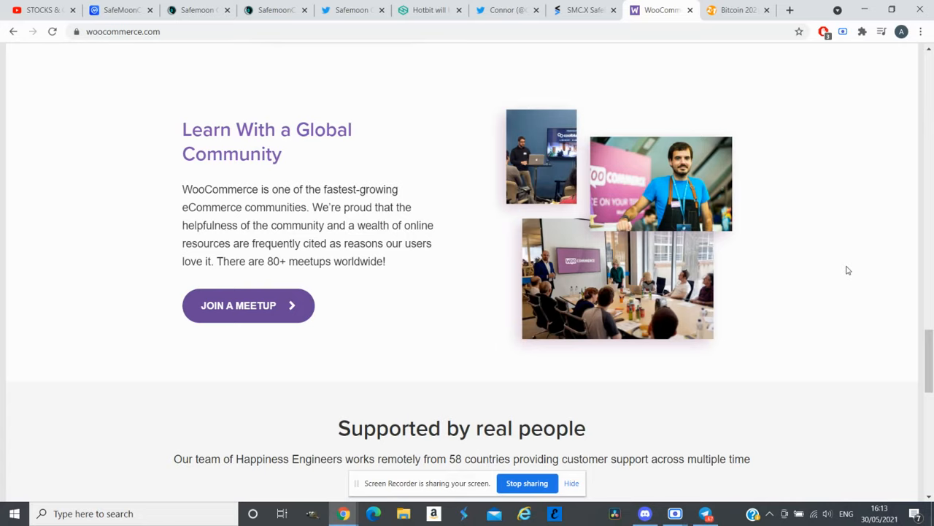
mouse_move(757, 5)
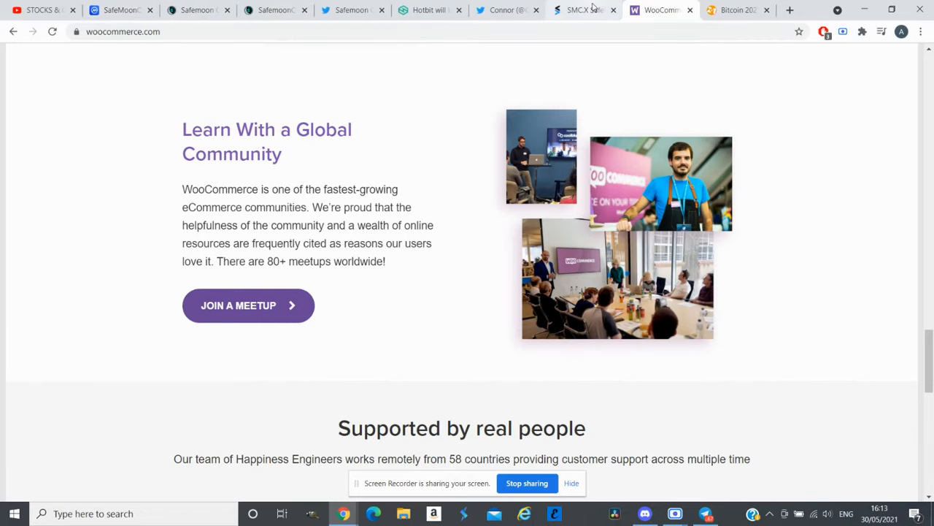
mouse_move(350, 9)
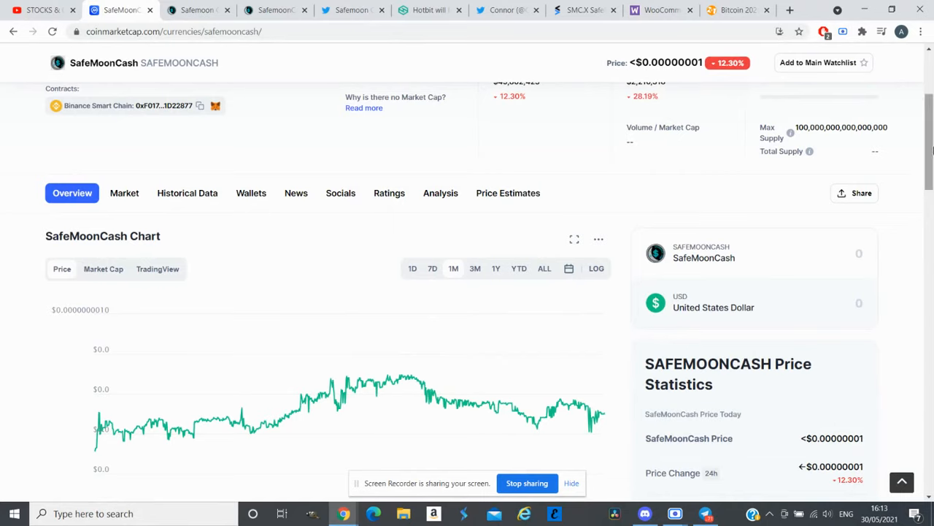
Step: Scroll SafeMoonCash's CoinMarketCap page down to the price chart and Price Statistics showing rank #2688
scroll("down", 3)
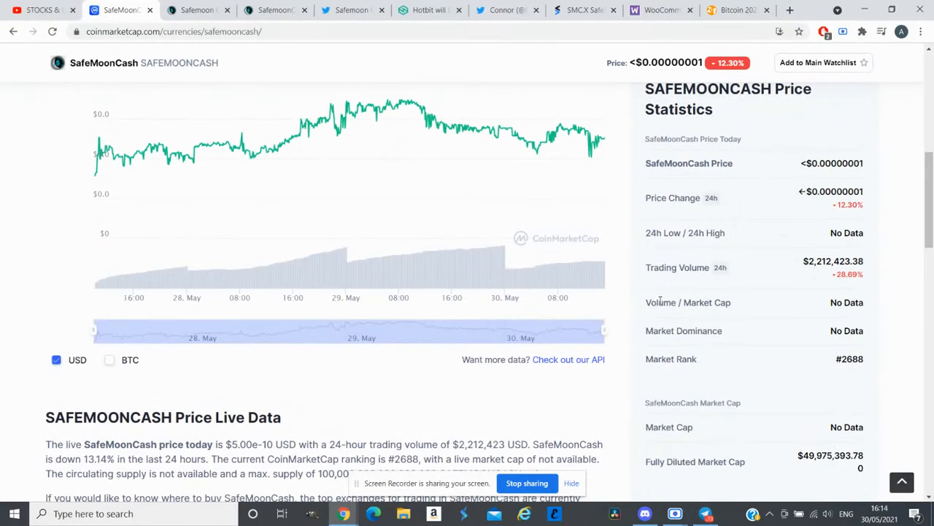
mouse_move(816, 285)
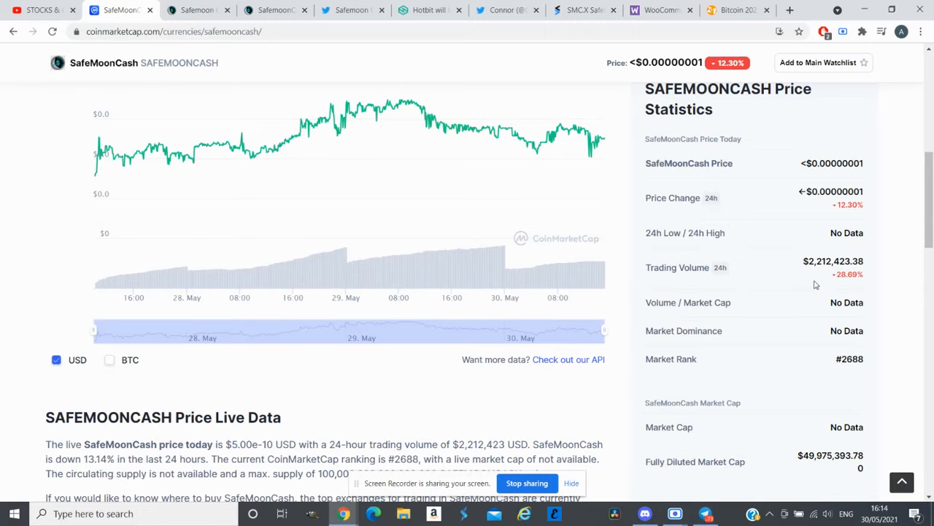
mouse_move(562, 36)
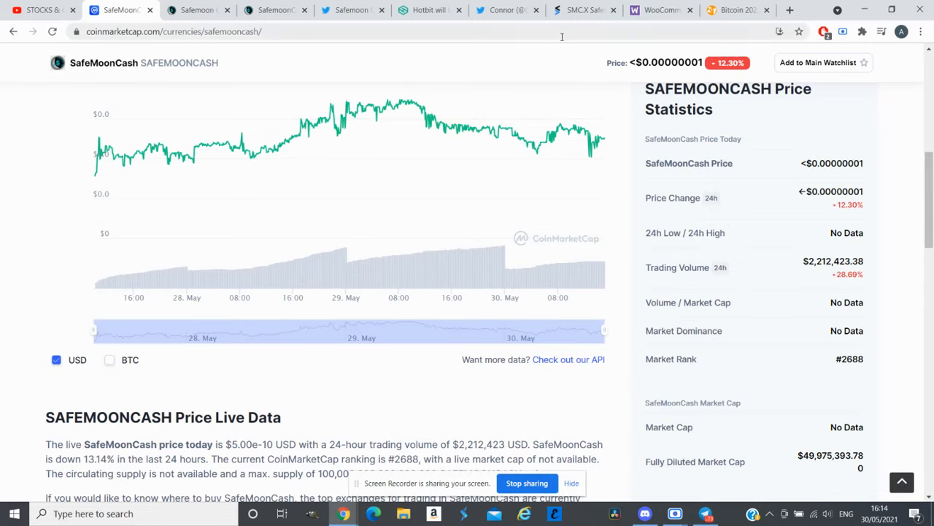
Step: Review the SMC.X Stocktwits price and sentiment page, then switch to the WooCommerce page
left_click(584, 10)
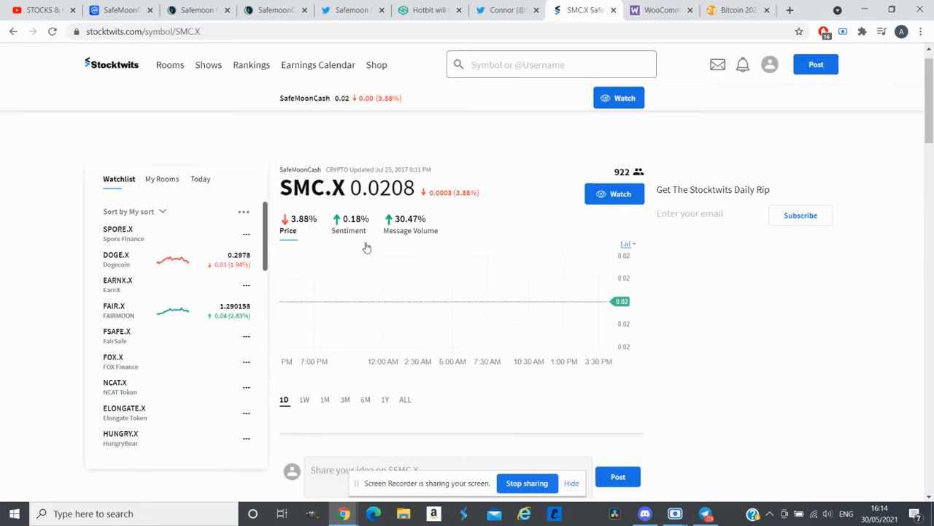
mouse_move(480, 281)
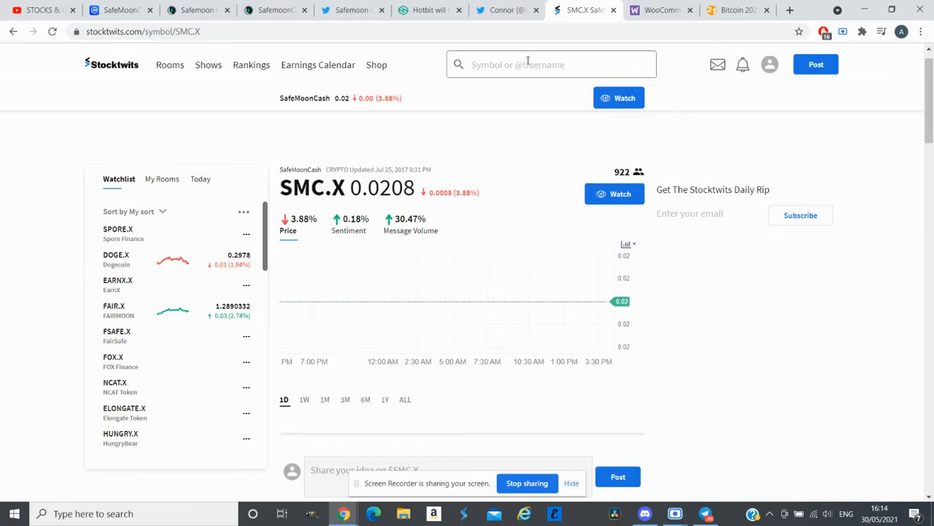
left_click(661, 10)
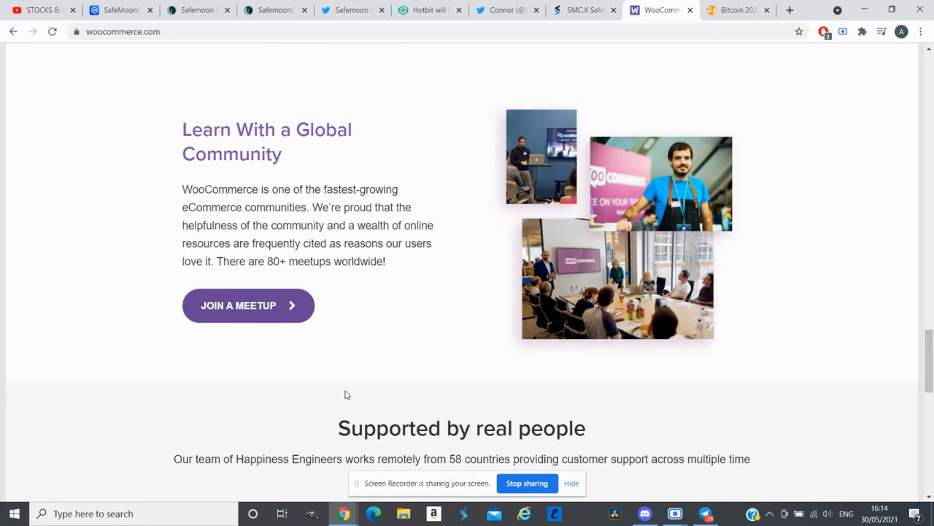
Step: Glance at Telegram's pinned exchange poll, then view the STOCKS & CRYPTO YouTube channel's videos
left_click(703, 513)
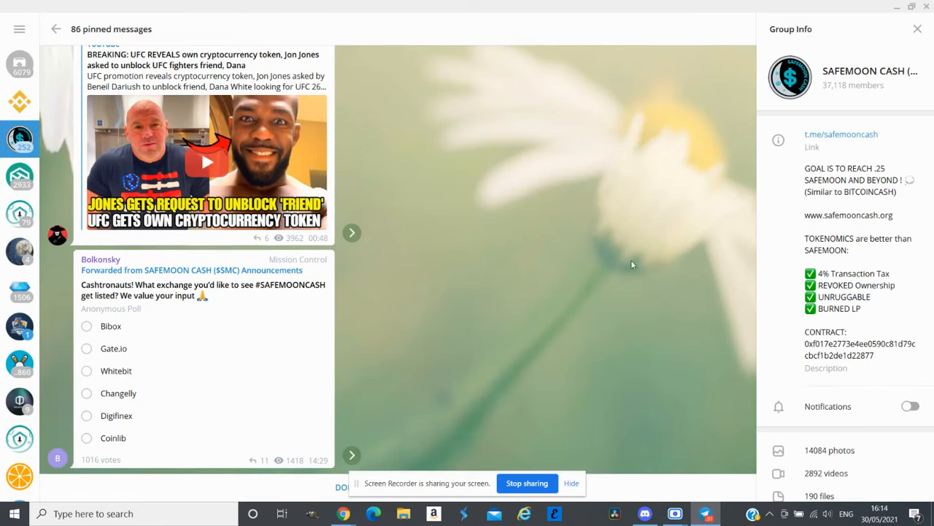
mouse_move(654, 225)
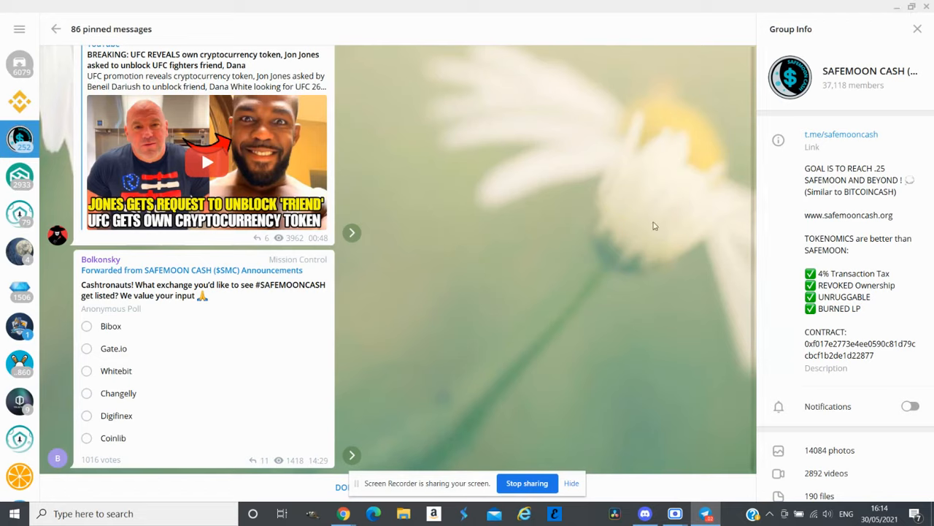
mouse_move(682, 220)
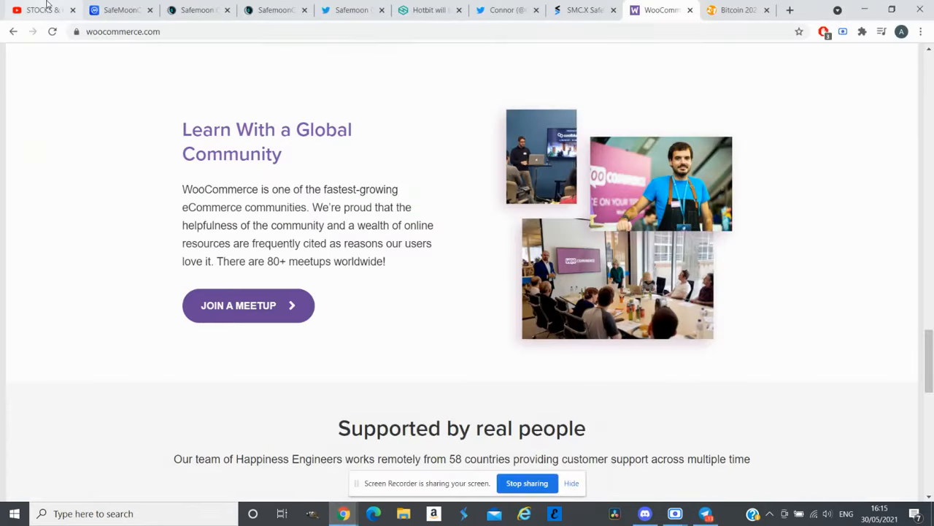
left_click(40, 10)
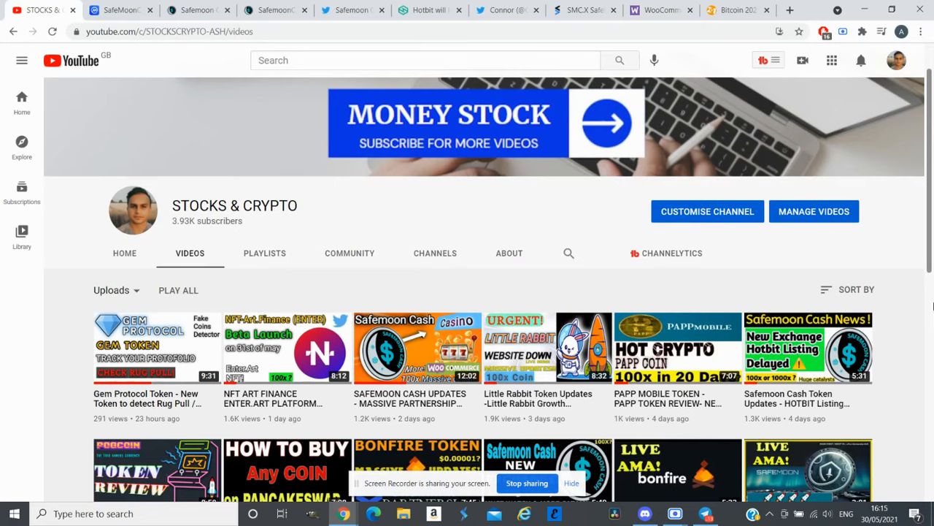